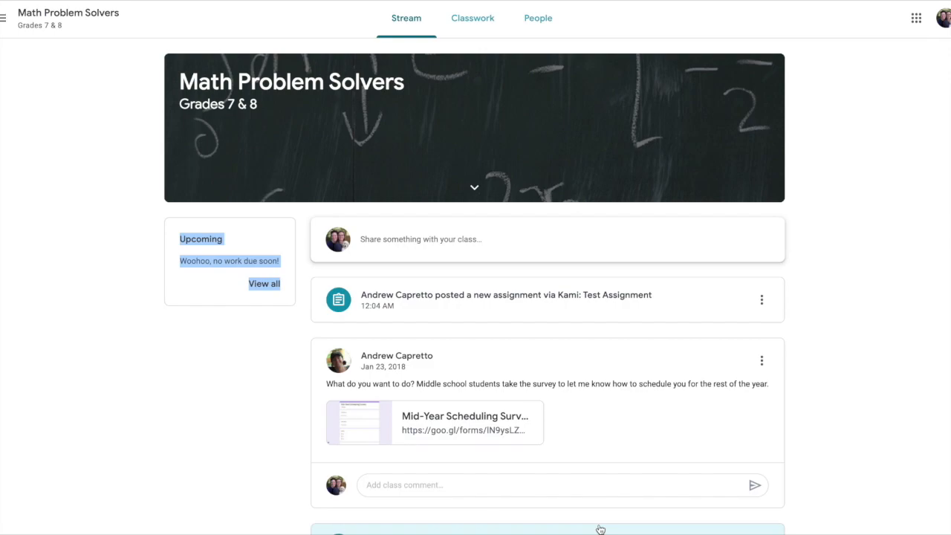
mouse_move(662, 335)
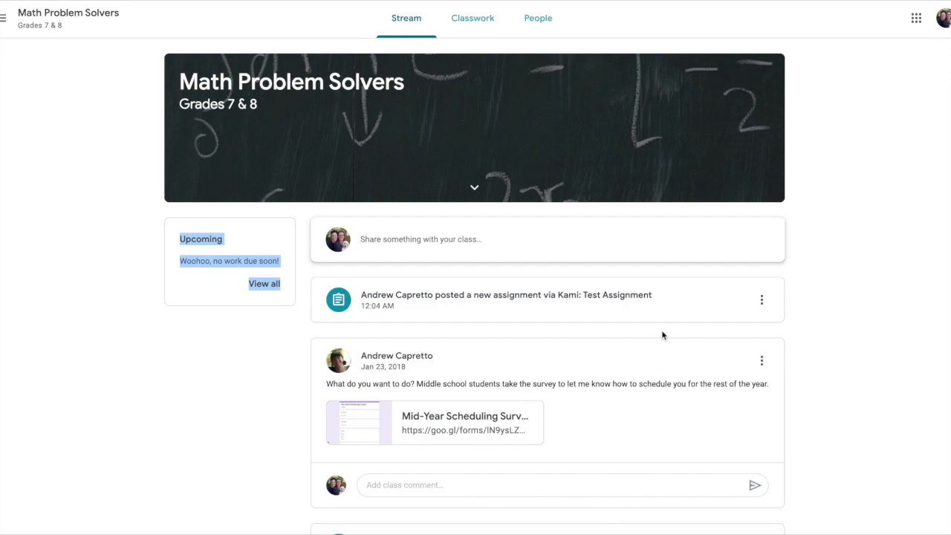
mouse_move(655, 327)
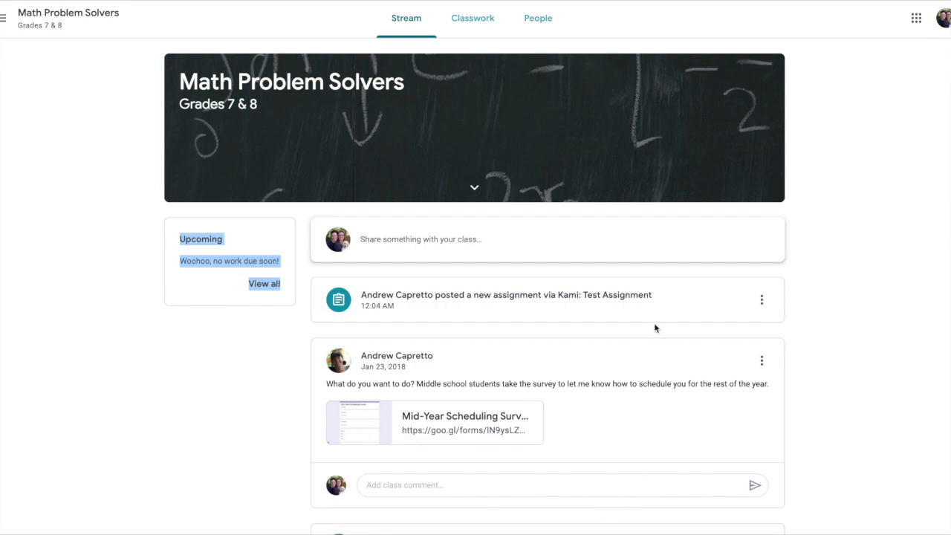
mouse_move(652, 327)
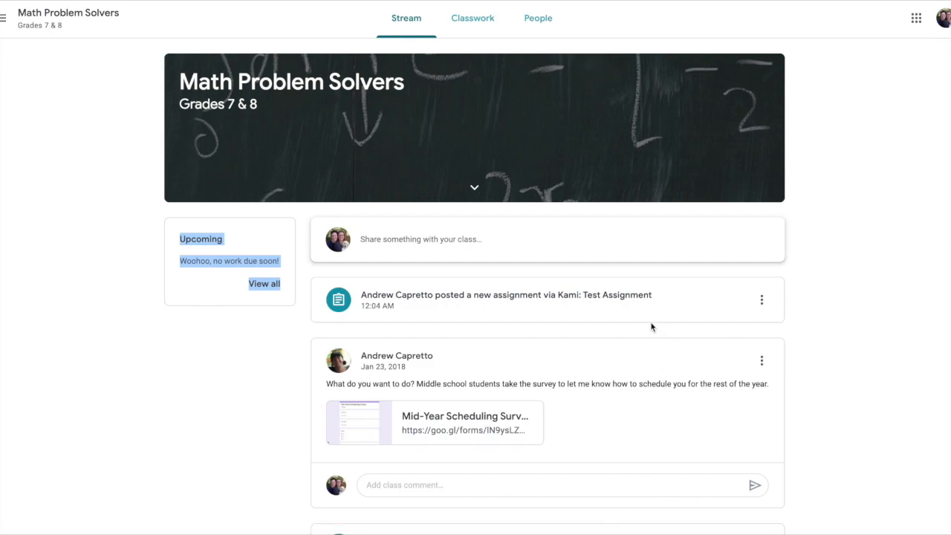
mouse_move(622, 309)
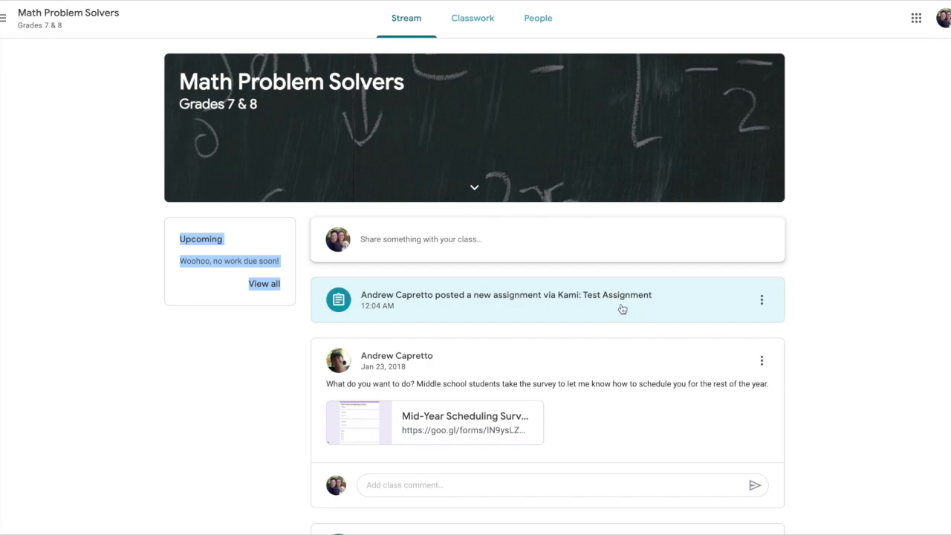
mouse_move(652, 305)
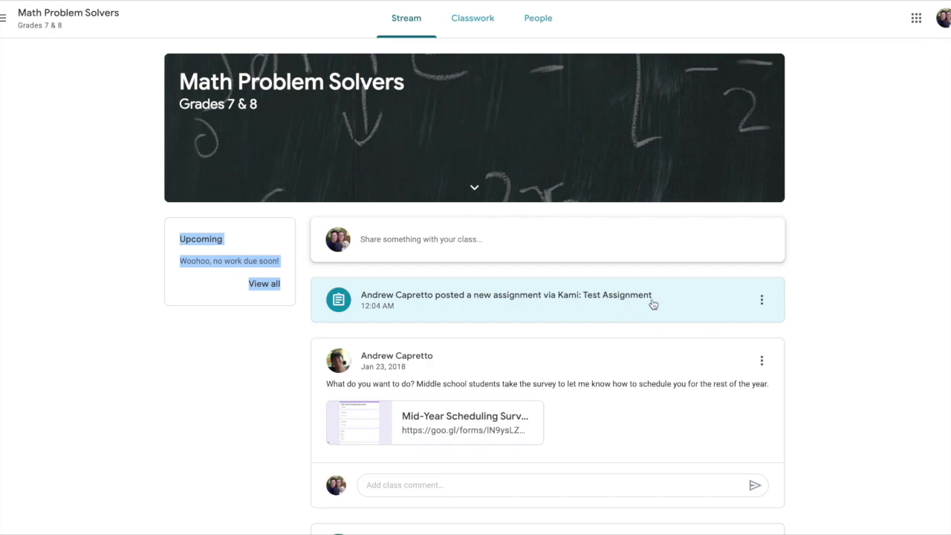
mouse_move(530, 140)
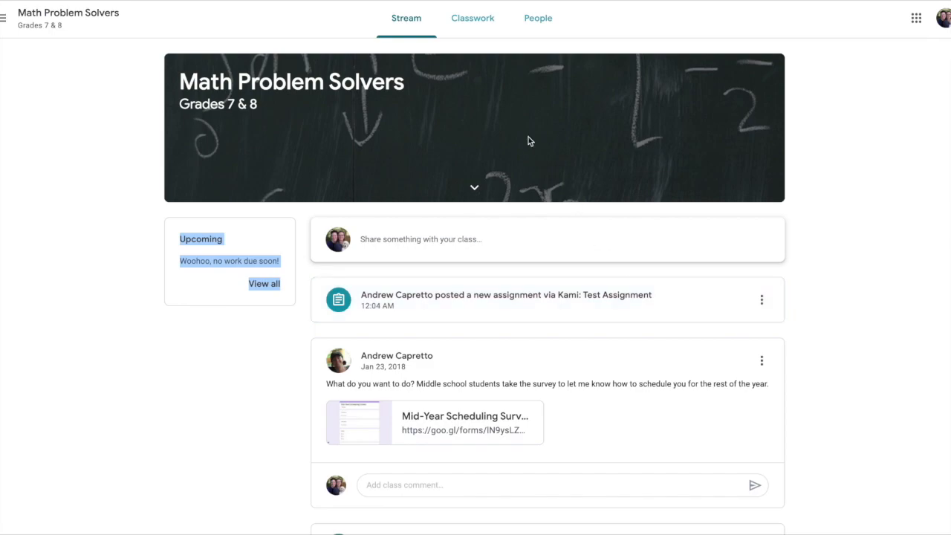
Open Test Assignment's full page from the class's Classwork list.
click(472, 18)
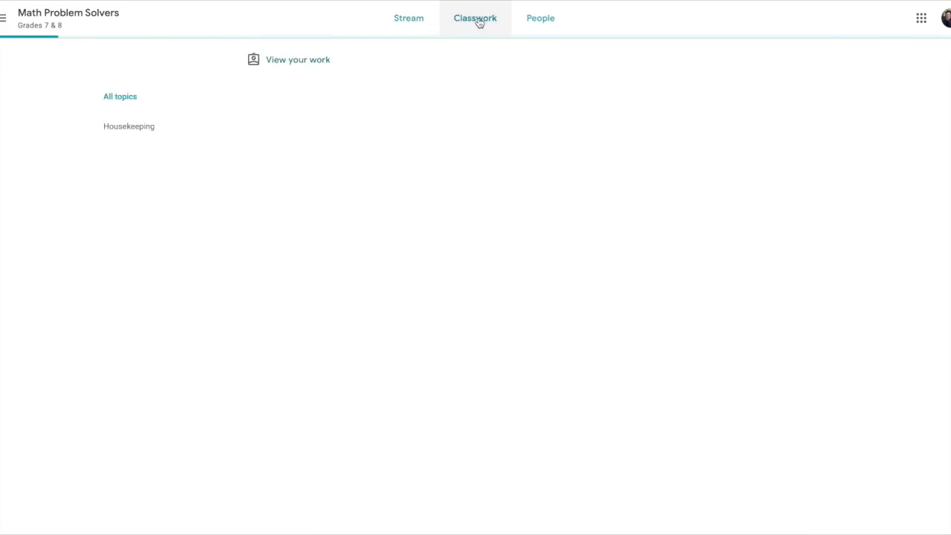
click(475, 17)
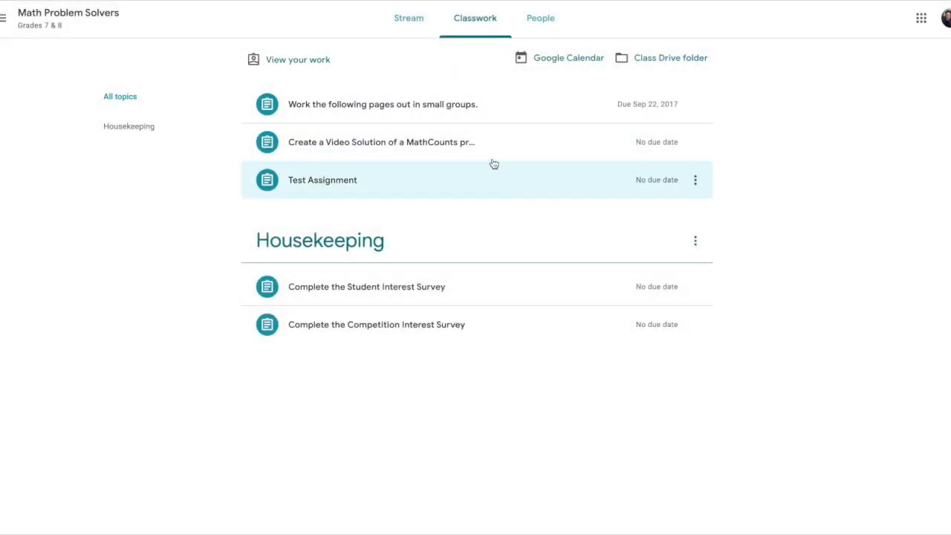
mouse_move(359, 180)
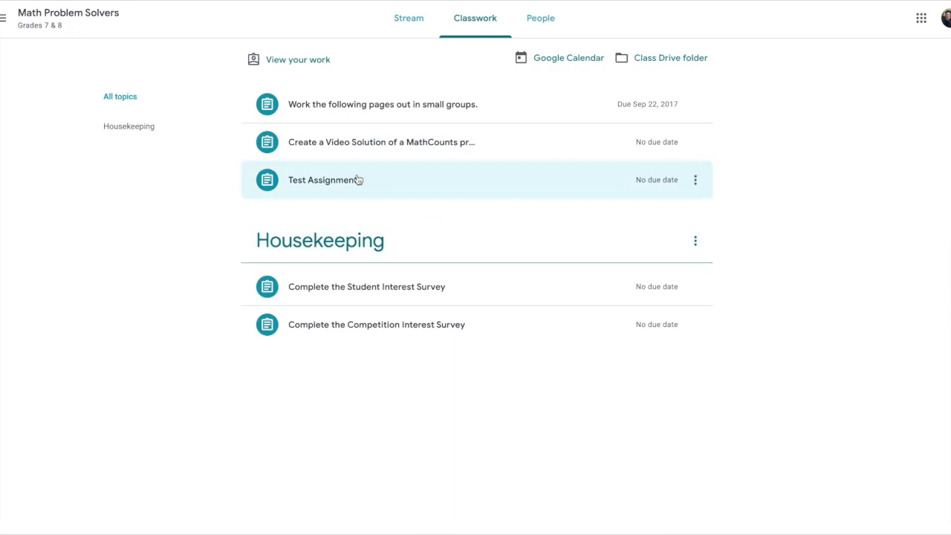
click(322, 180)
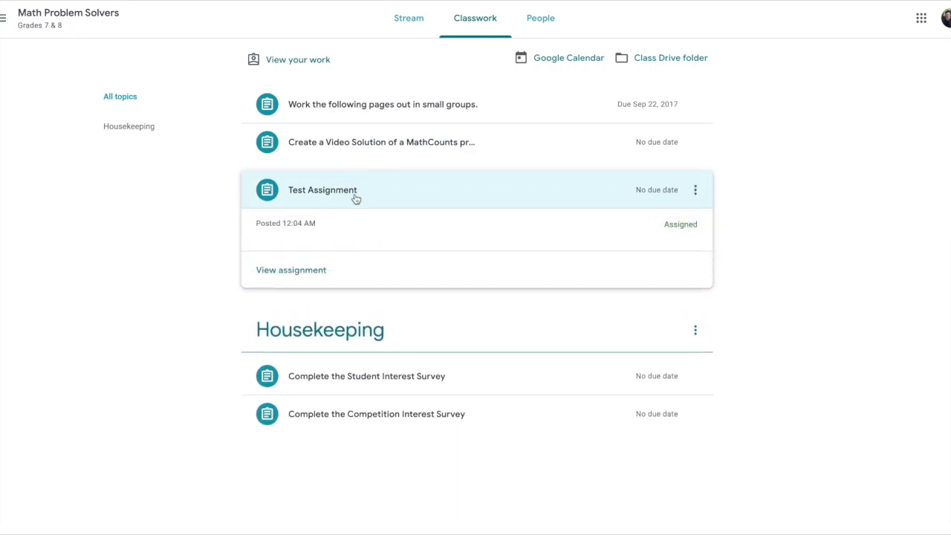
click(290, 270)
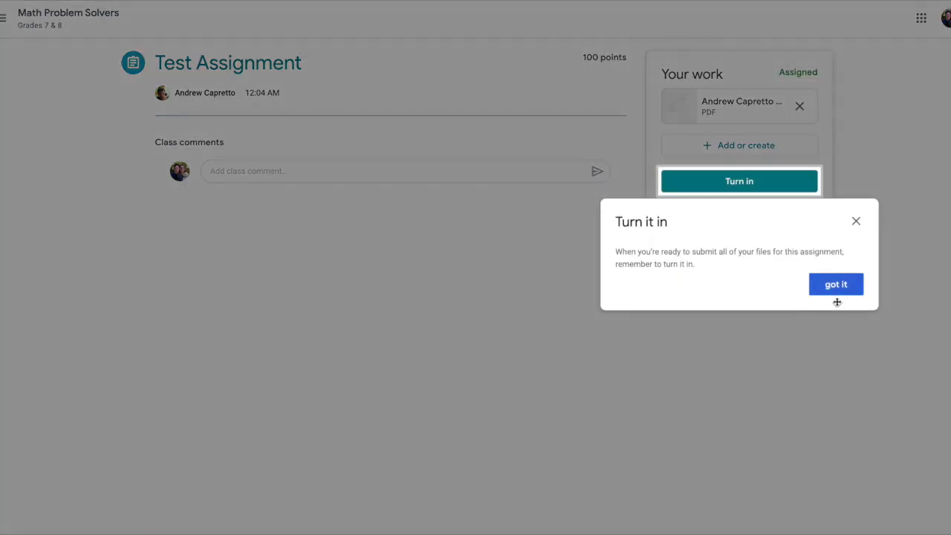
Dismiss the 'Turn it in' tooltip on the Test Assignment page.
click(835, 283)
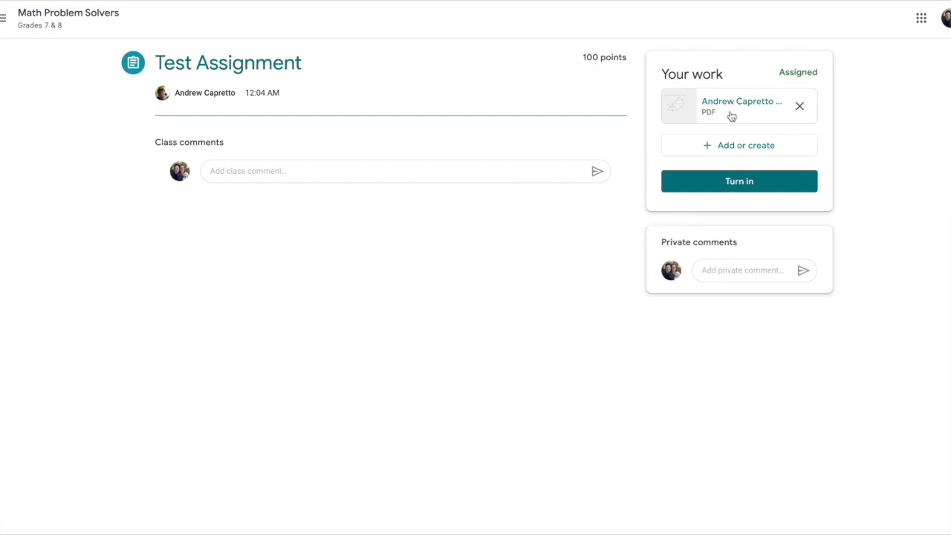
mouse_move(736, 110)
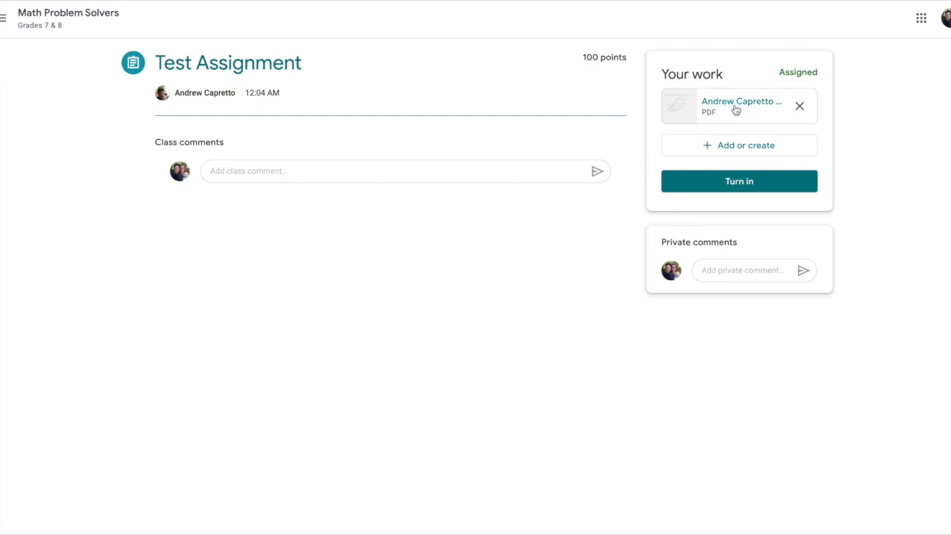
mouse_move(741, 101)
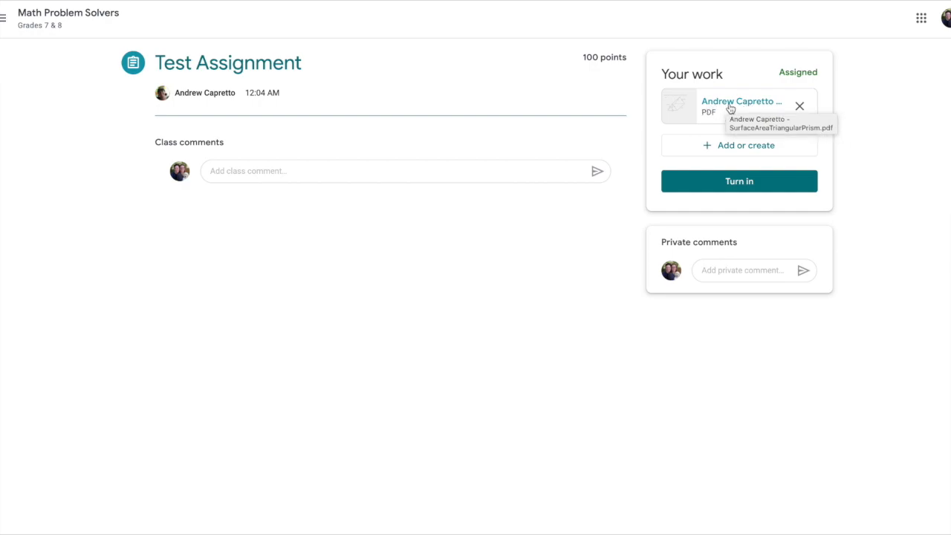
Open the Surface Area triangular prism PDF preview in a new window.
click(740, 101)
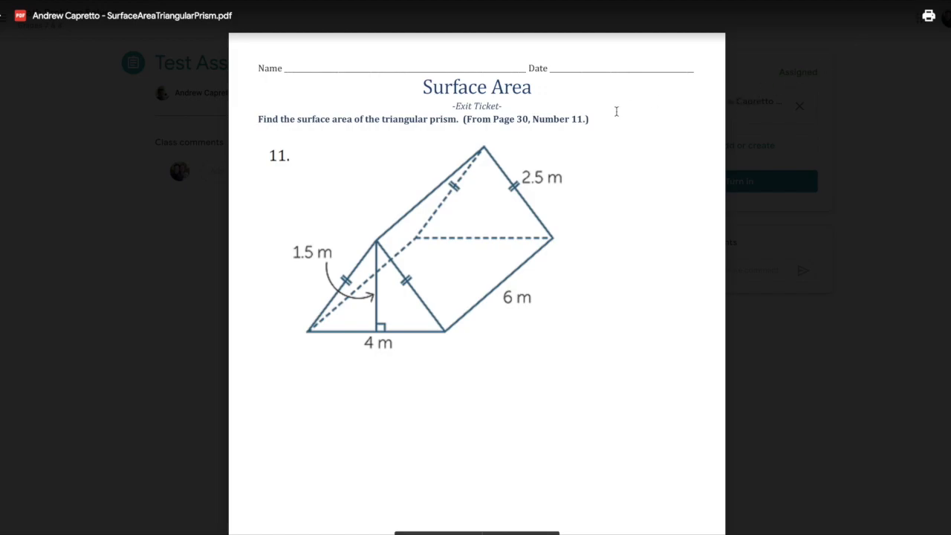
click(942, 14)
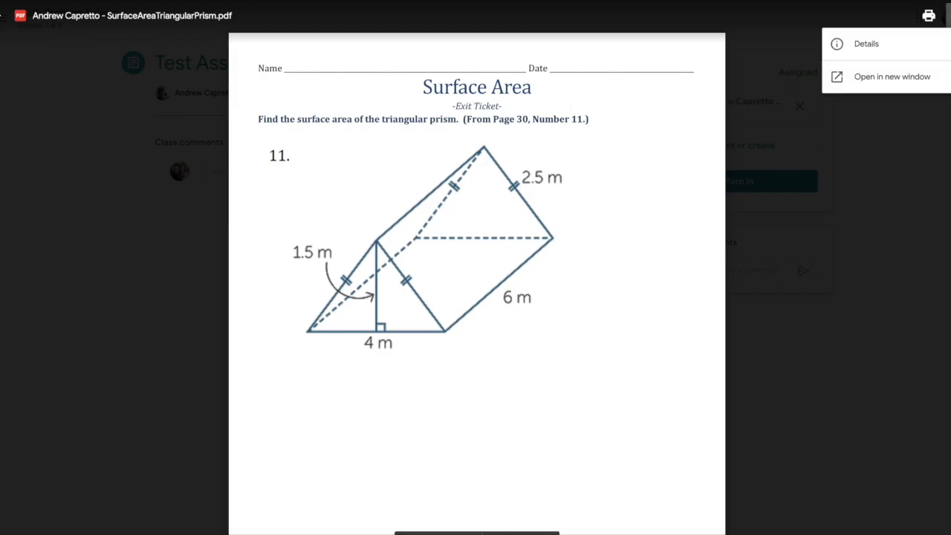
click(892, 76)
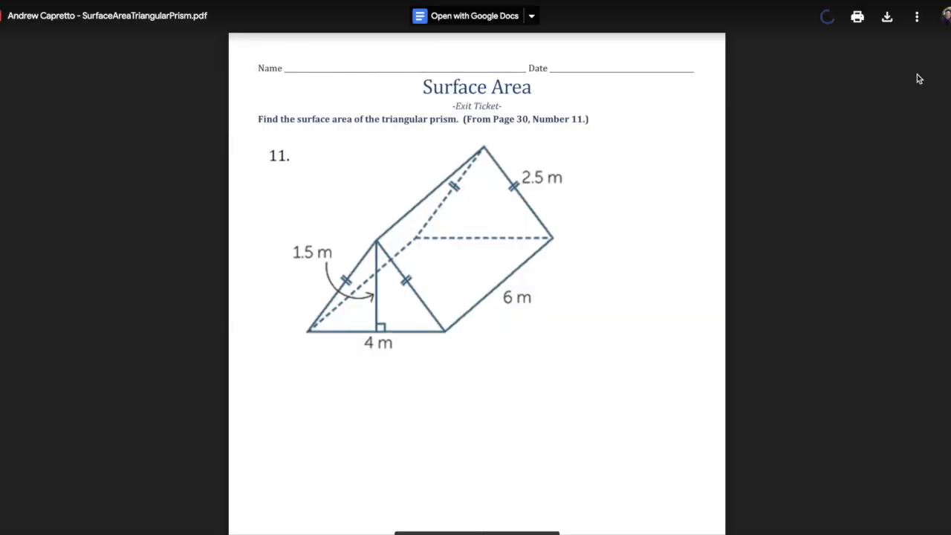
Open the Connect more apps catalog from the Open with Google Docs dropdown.
click(530, 15)
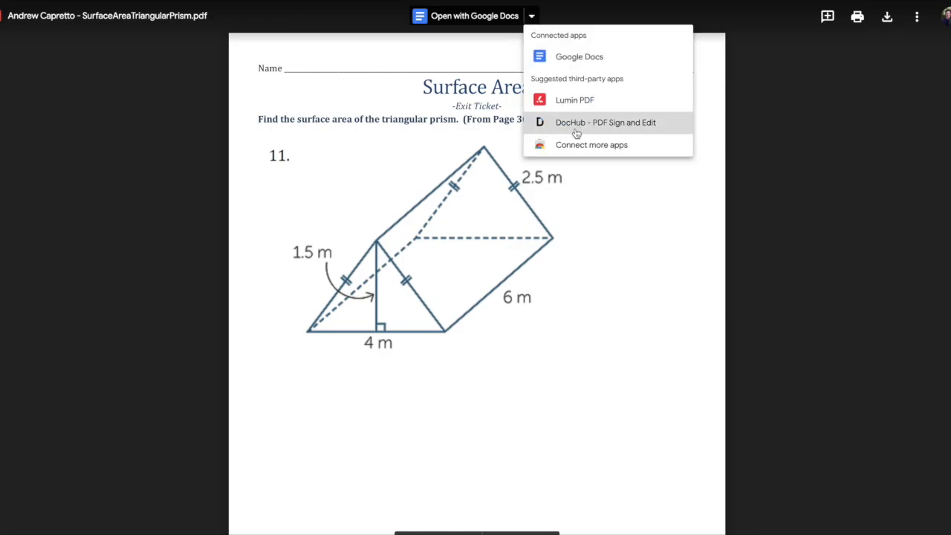
mouse_move(570, 144)
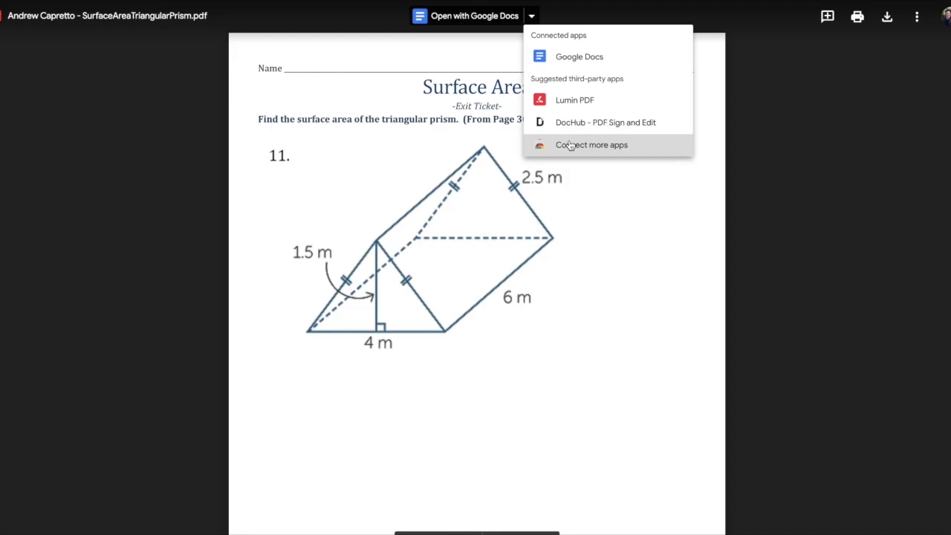
mouse_move(570, 146)
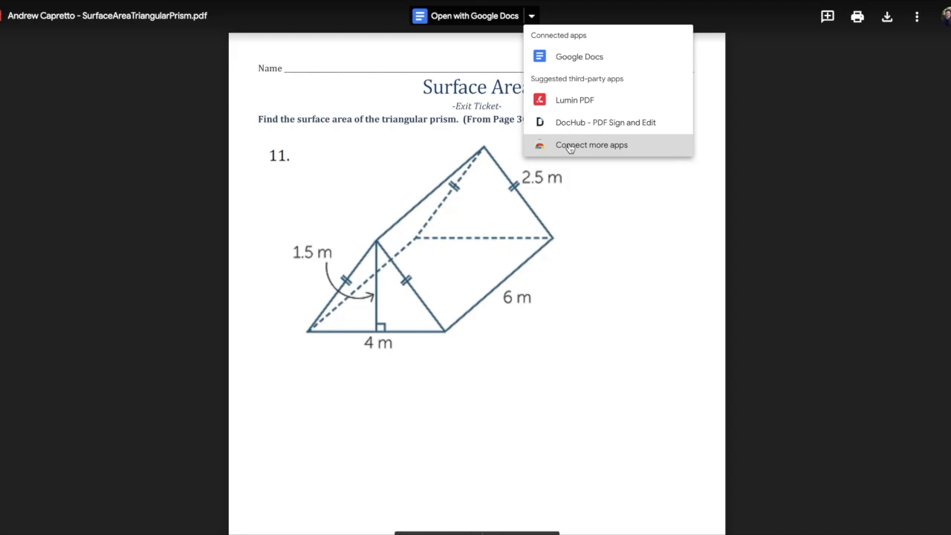
click(591, 144)
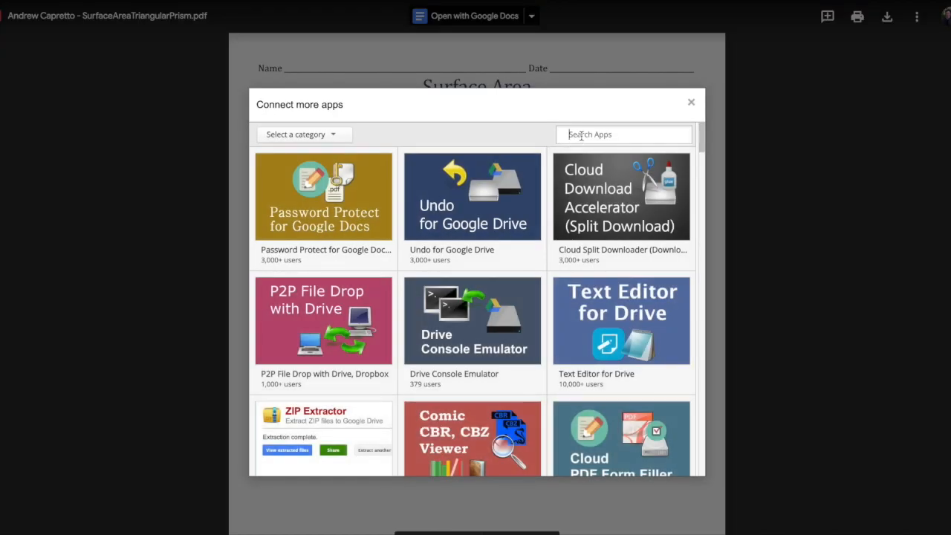
Search 'kami' and connect Kami - PDF and Document Annotation.
text(kami)
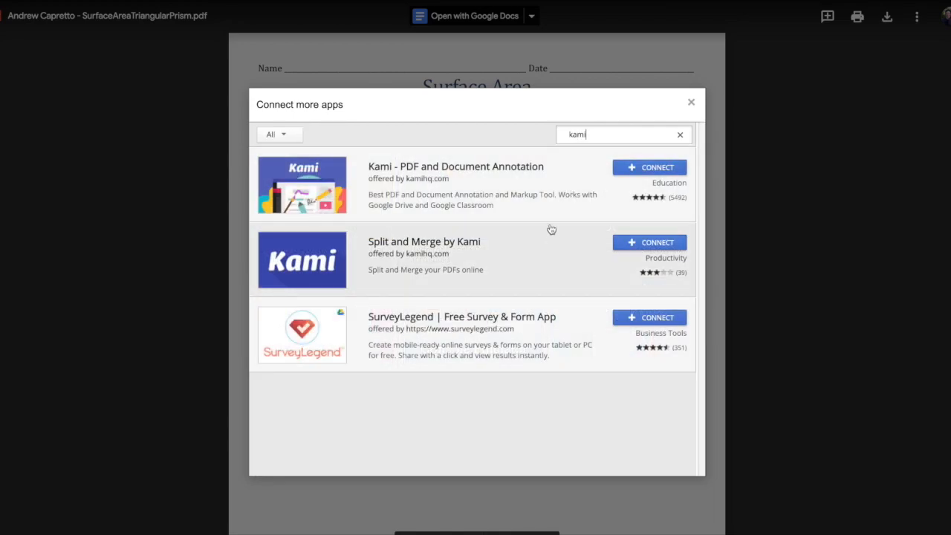
mouse_move(649, 167)
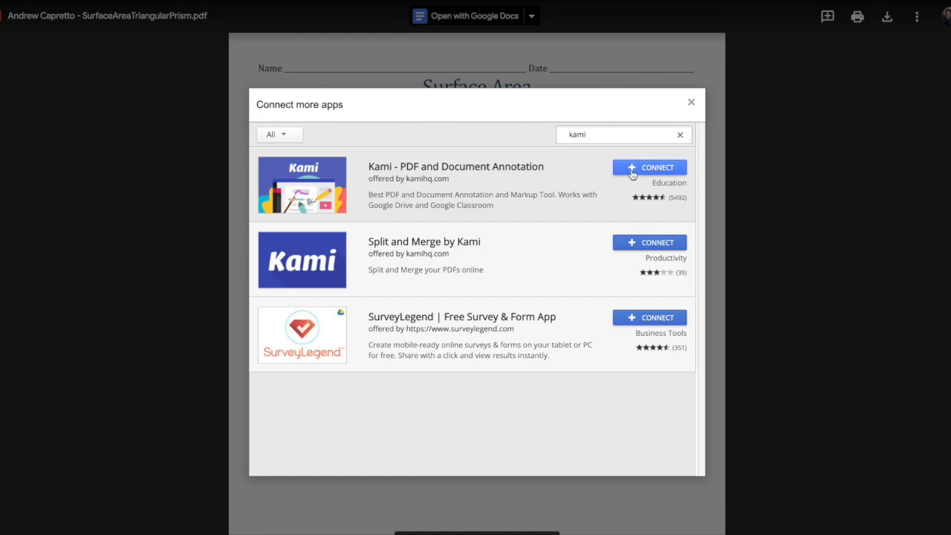
click(648, 167)
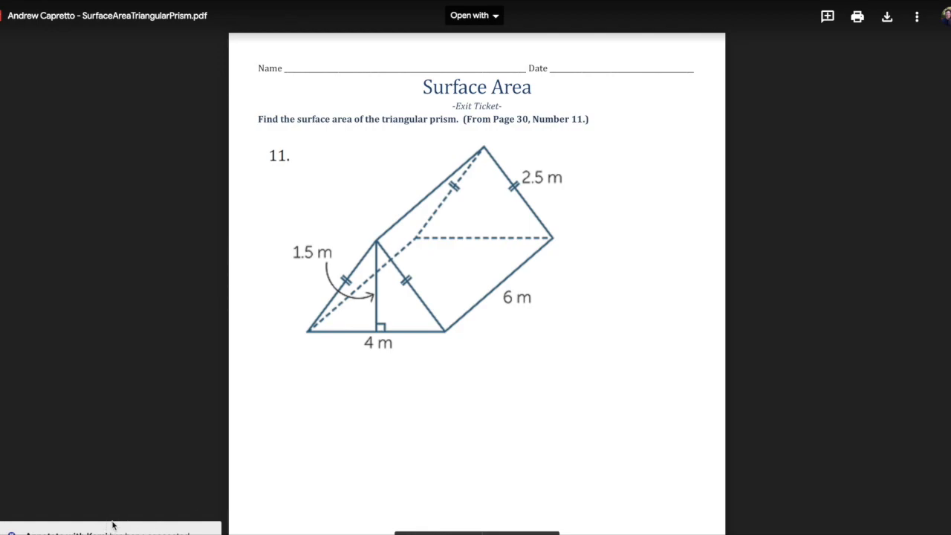
Open the worksheet with Annotate with Kami from the Open with menu.
click(474, 15)
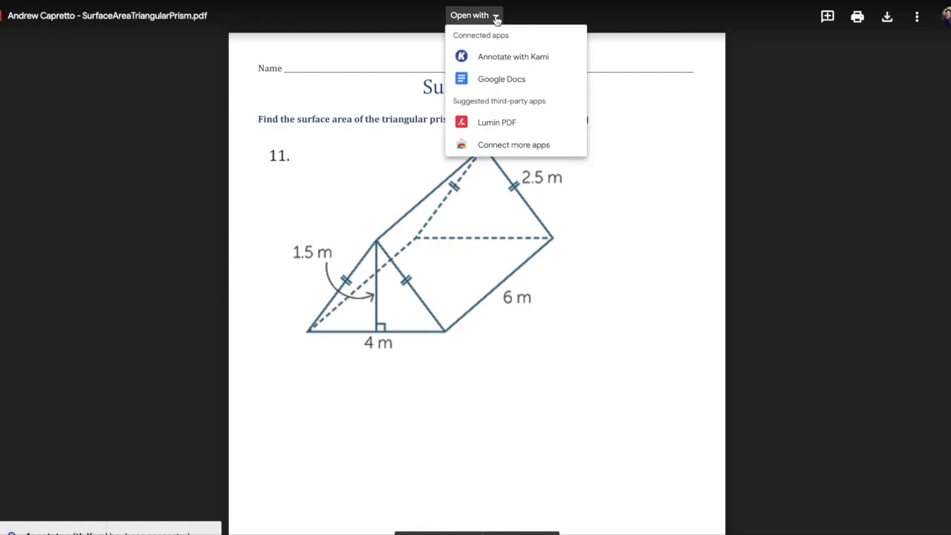
mouse_move(513, 56)
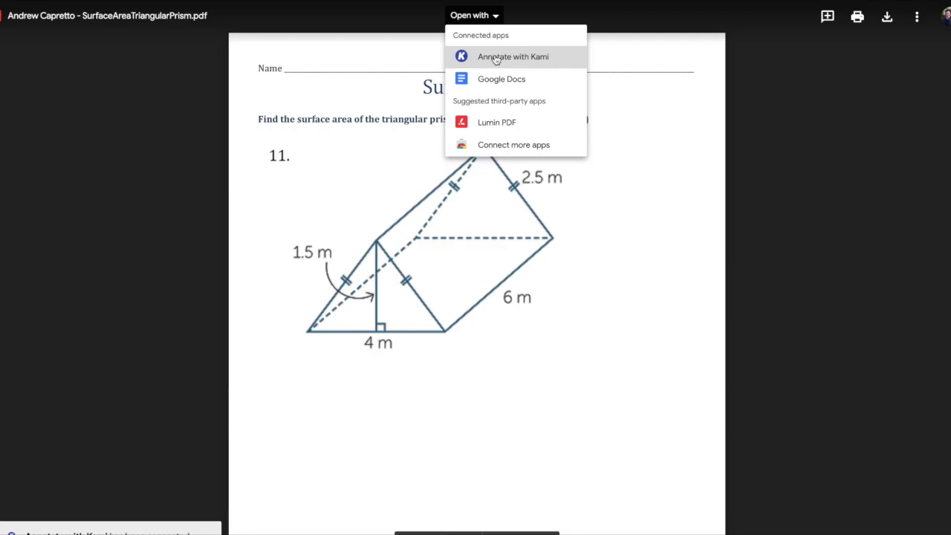
click(514, 56)
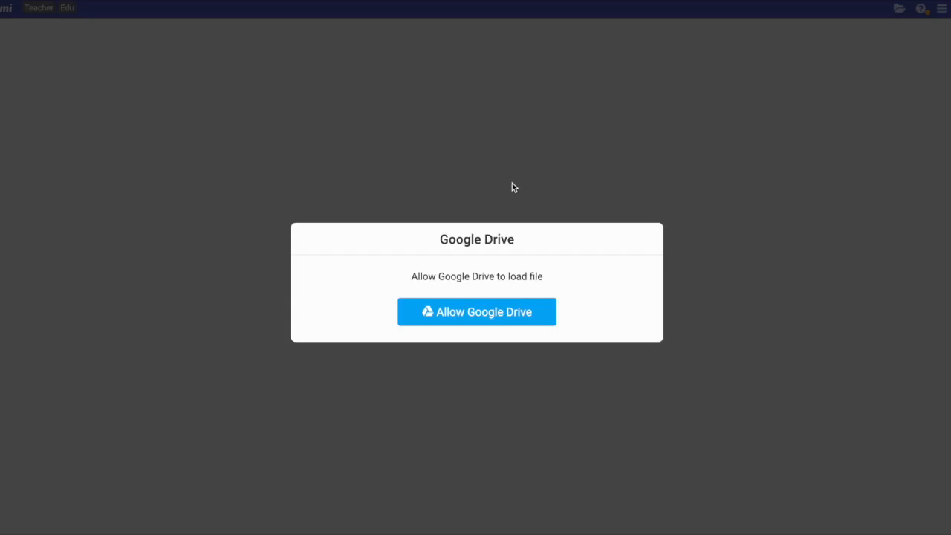
Allow Google Drive to load the worksheet into Kami.
click(477, 312)
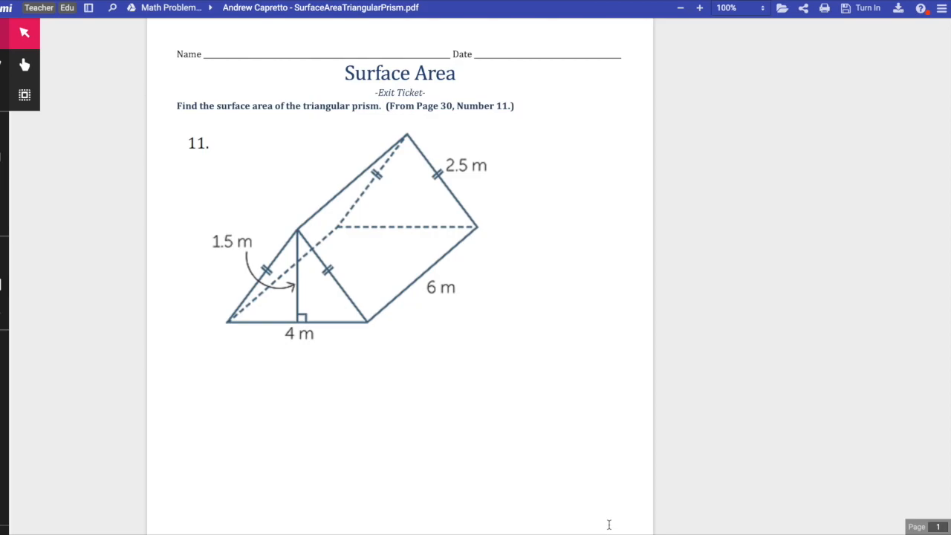
mouse_move(463, 392)
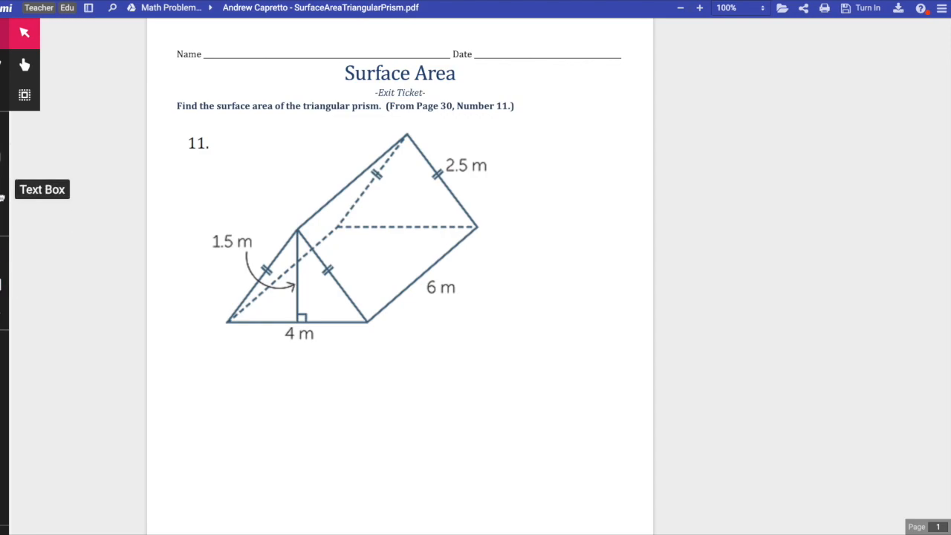
mouse_move(25, 95)
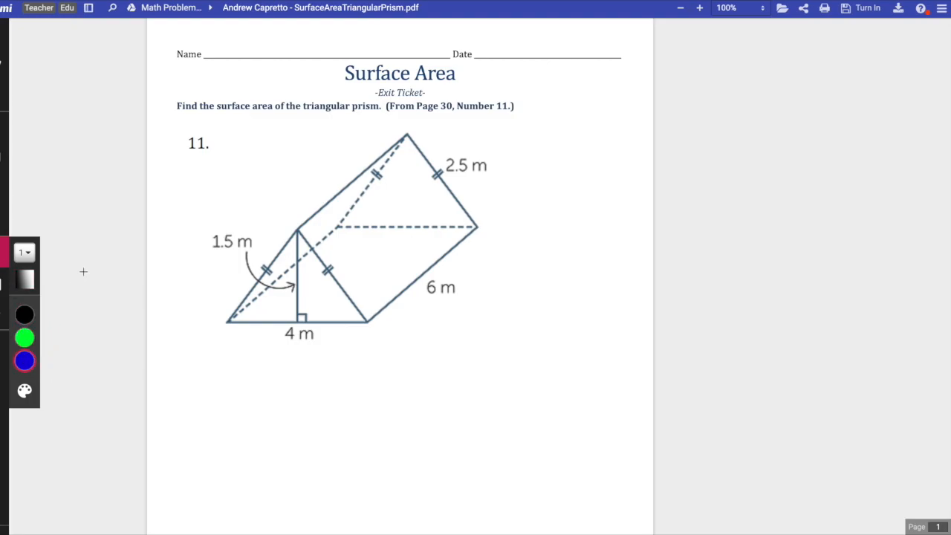
mouse_move(177, 245)
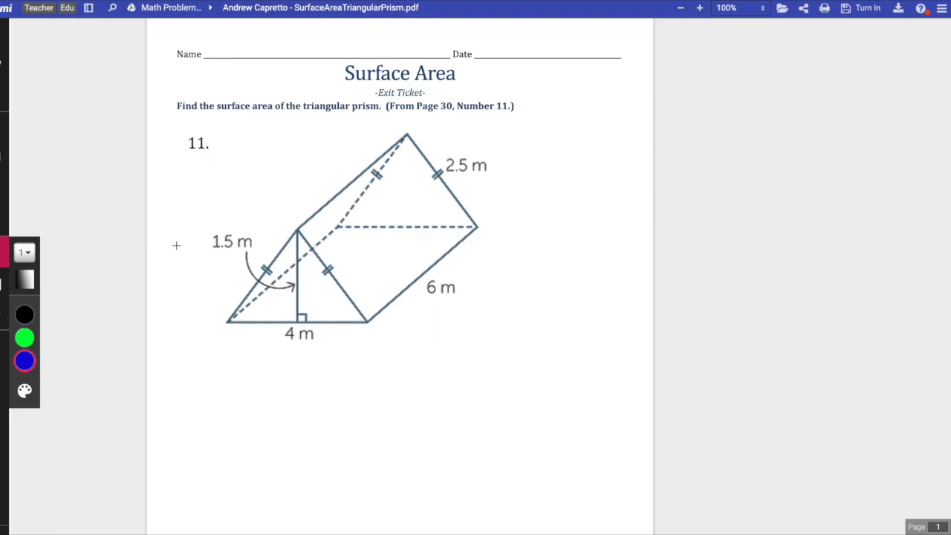
mouse_move(261, 194)
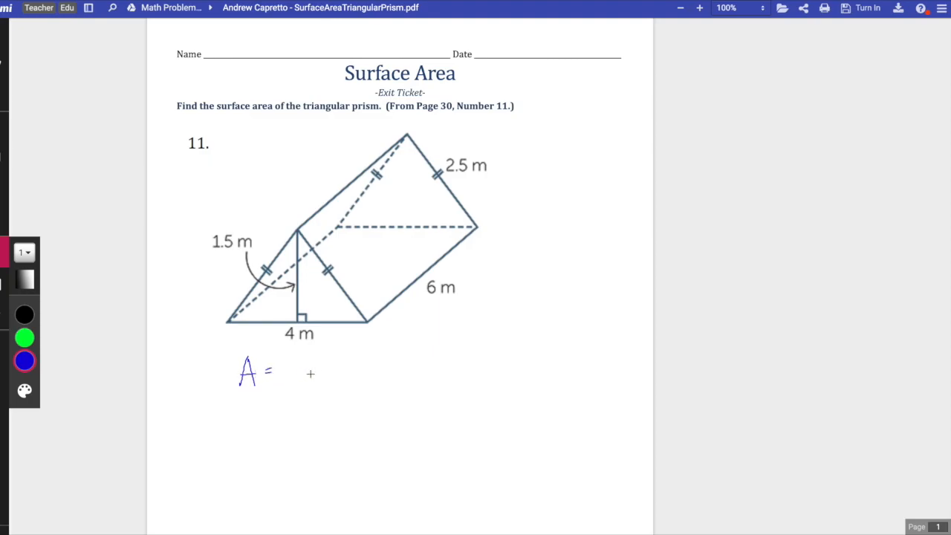
Pen-stroke the next part of the formula, '2(', after 'A =' below the prism.
drag(279, 361, 286, 383)
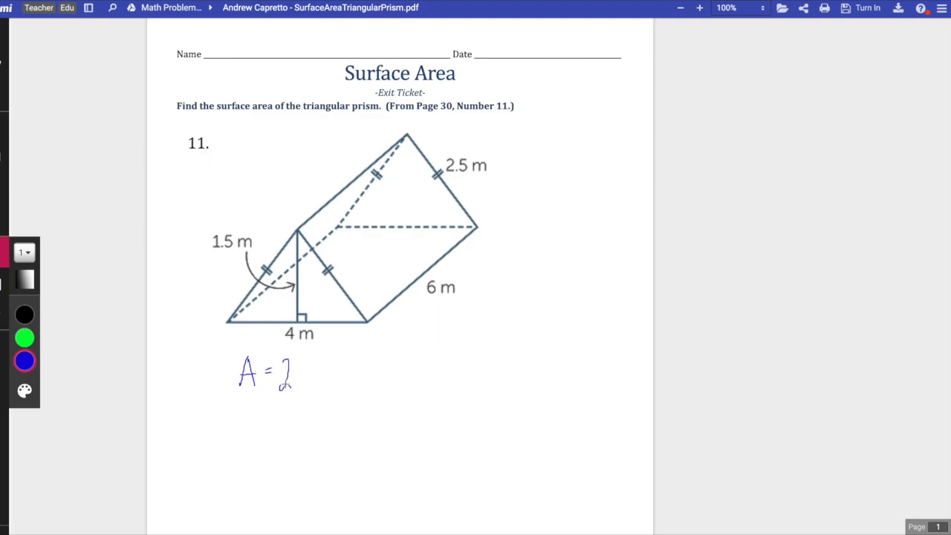
drag(294, 364, 301, 382)
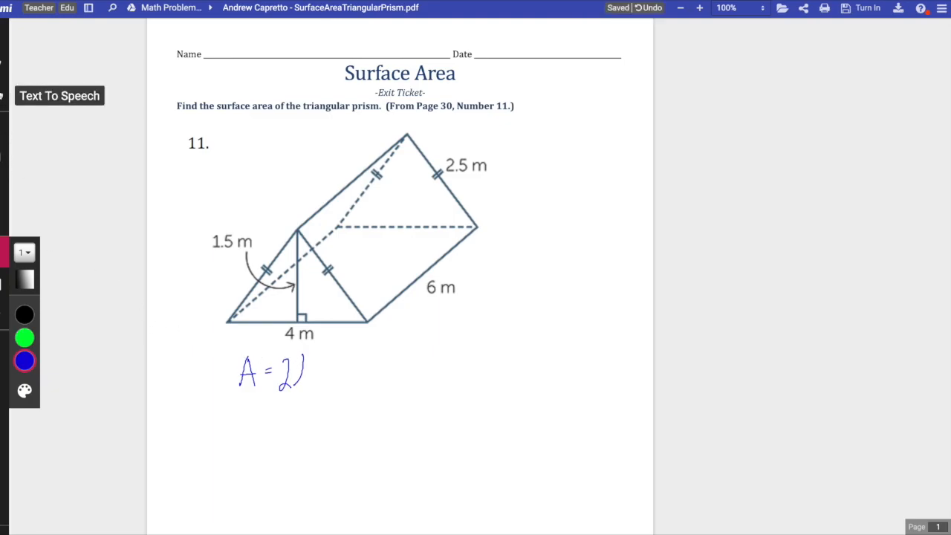
mouse_move(24, 280)
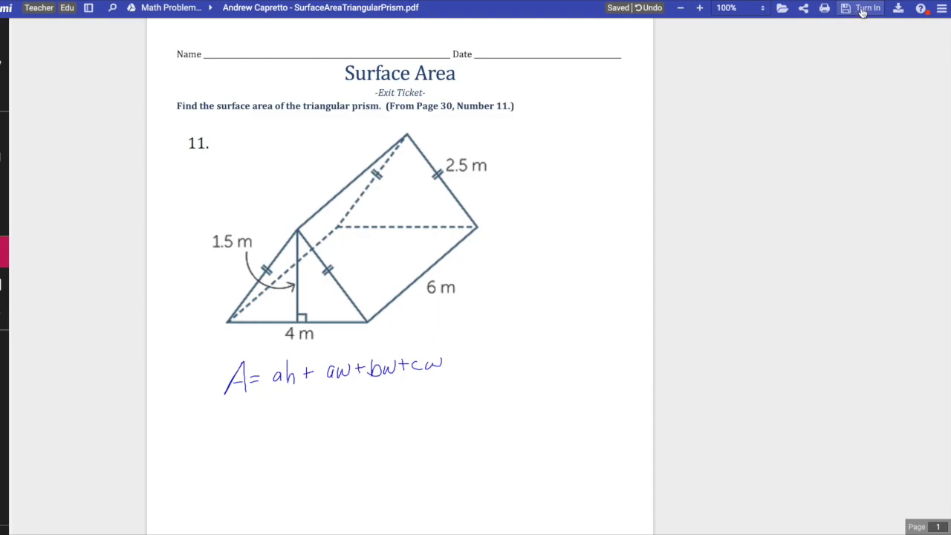
Submit the annotated worksheet via Kami's Turn In panel.
click(867, 9)
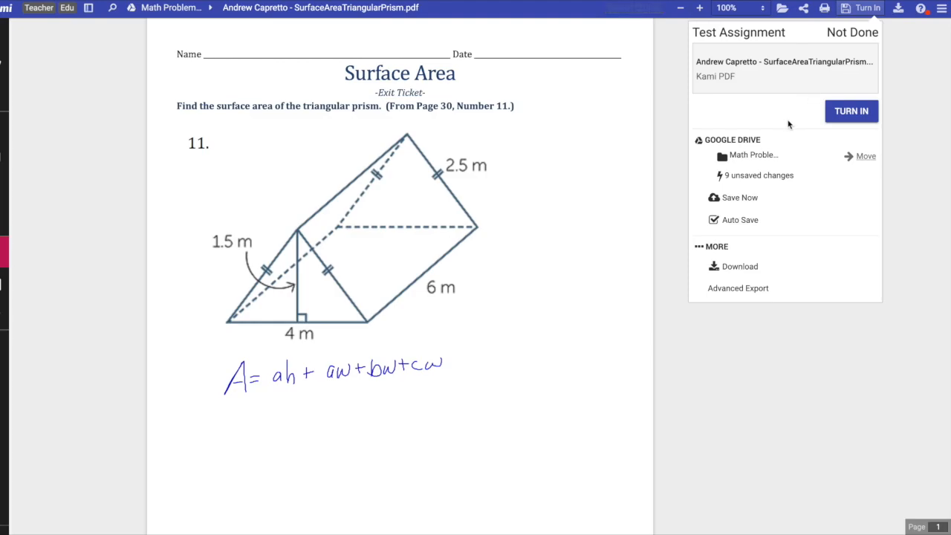
mouse_move(776, 174)
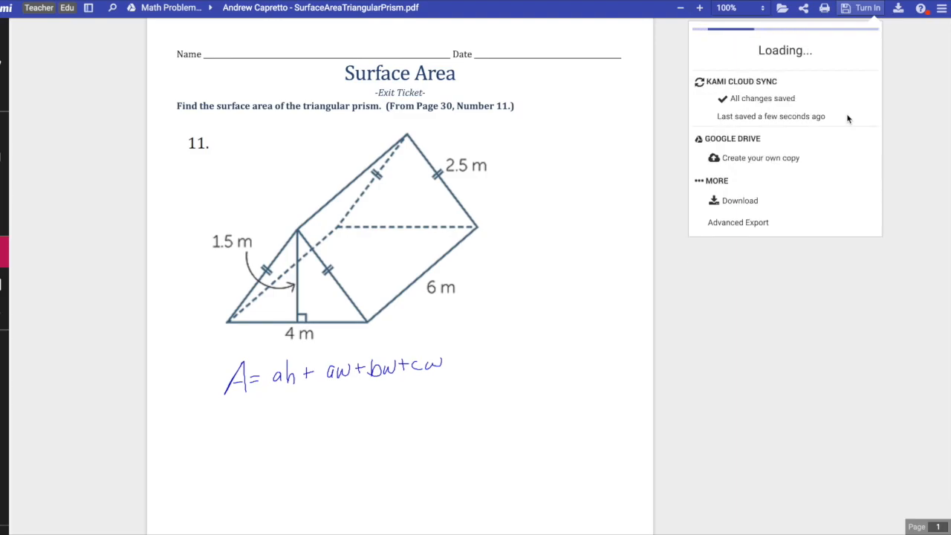
click(867, 7)
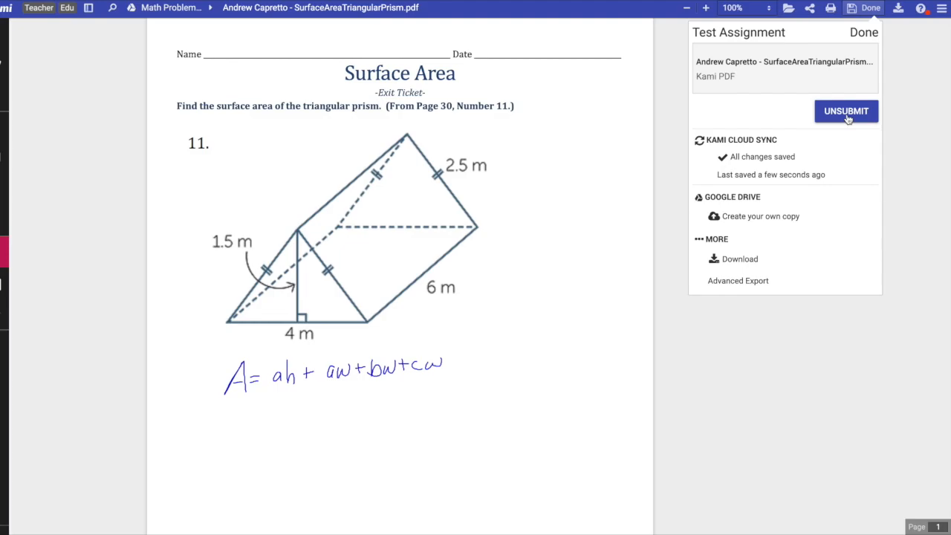
mouse_move(841, 115)
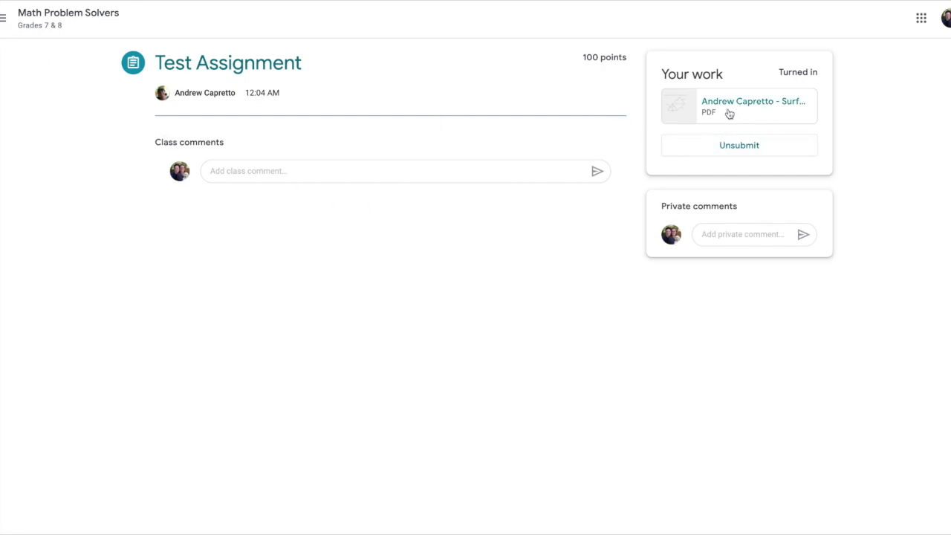
mouse_move(751, 101)
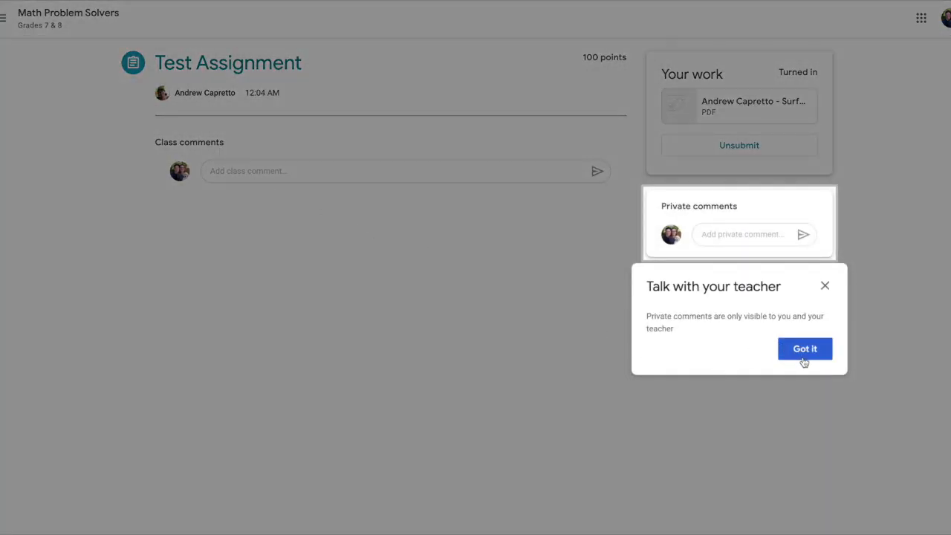
Dismiss the 'Talk with your teacher' private-comments tip.
click(805, 348)
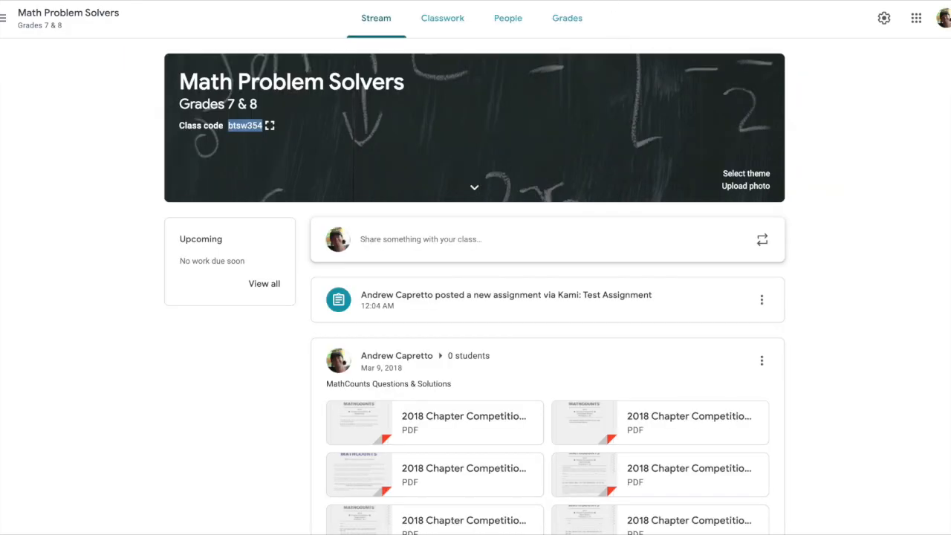
mouse_move(659, 243)
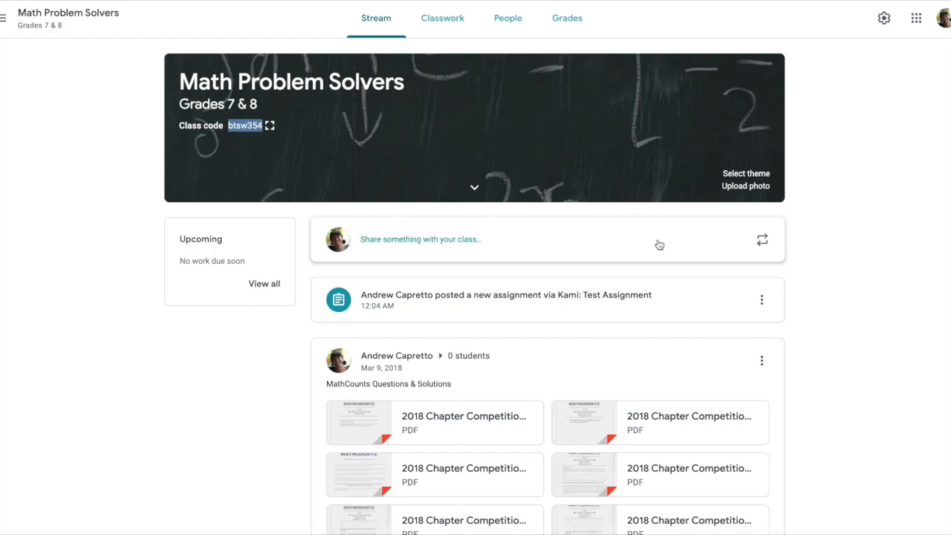
Open the Test Assignment post, then the student's turned-in worksheet thumbnail in Student work.
click(506, 295)
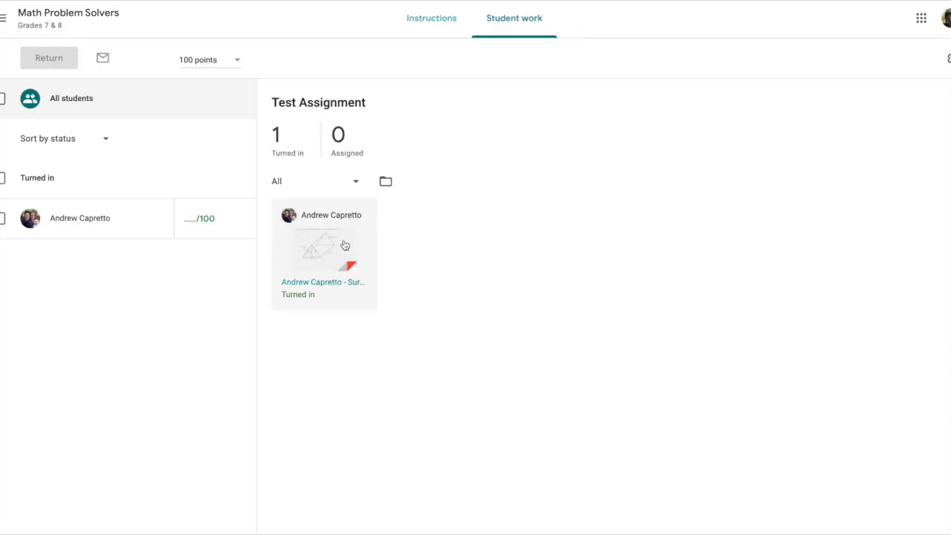
mouse_move(335, 248)
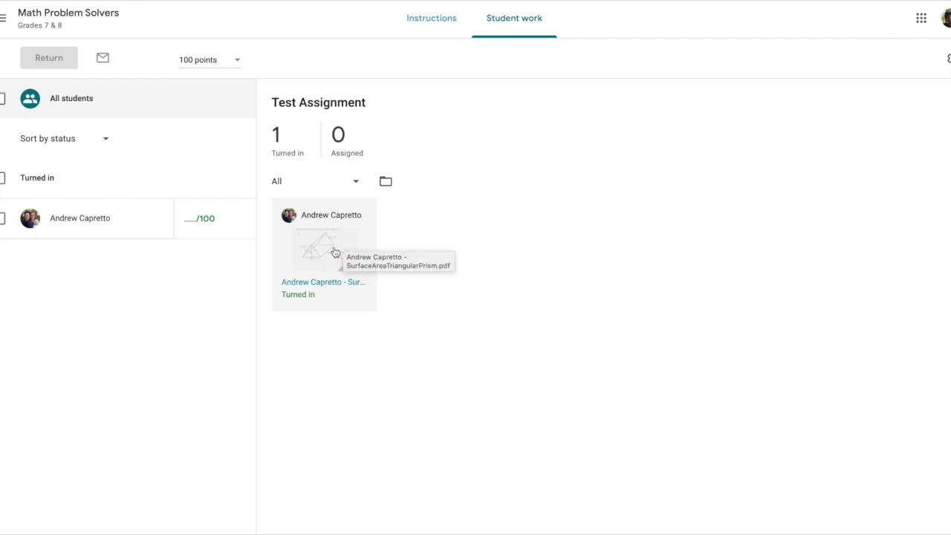
click(323, 245)
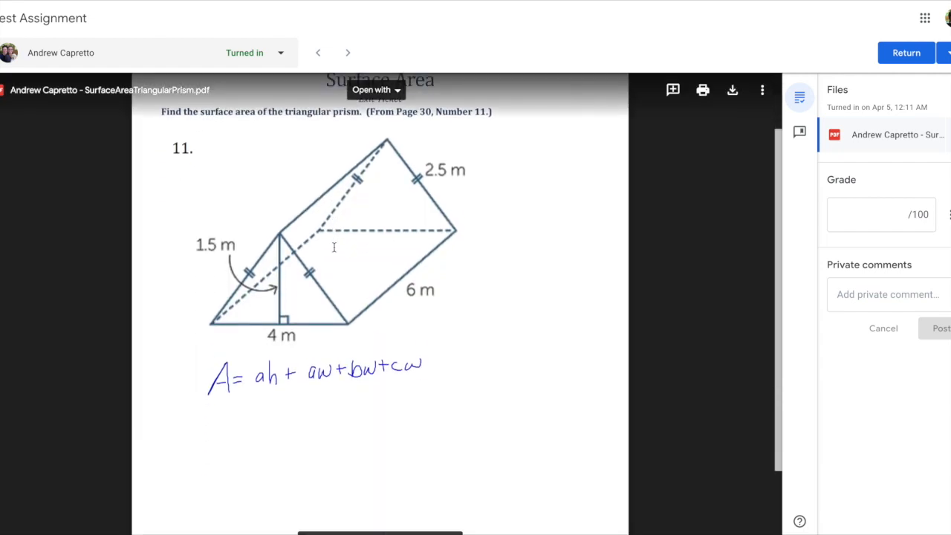
mouse_move(427, 273)
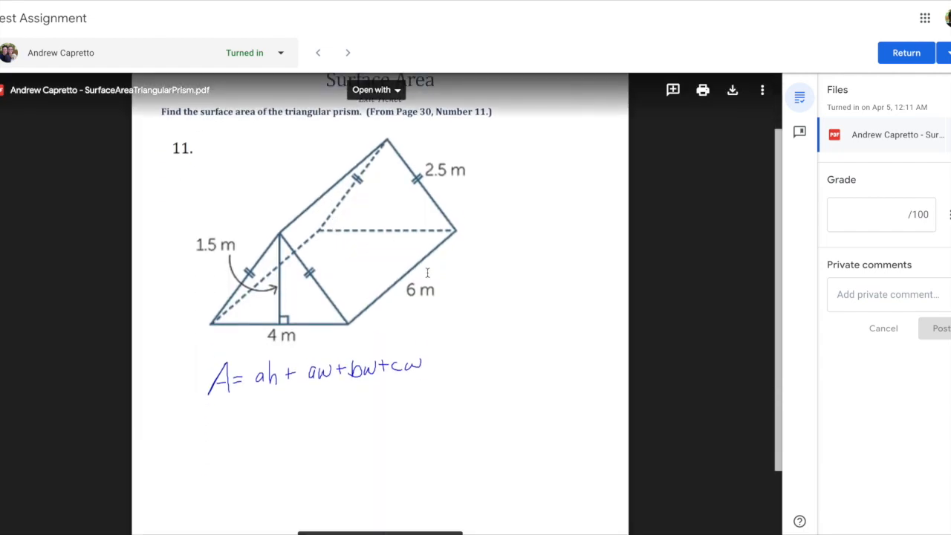
Open the submitted worksheet PDF using Annotate with Kami.
click(376, 89)
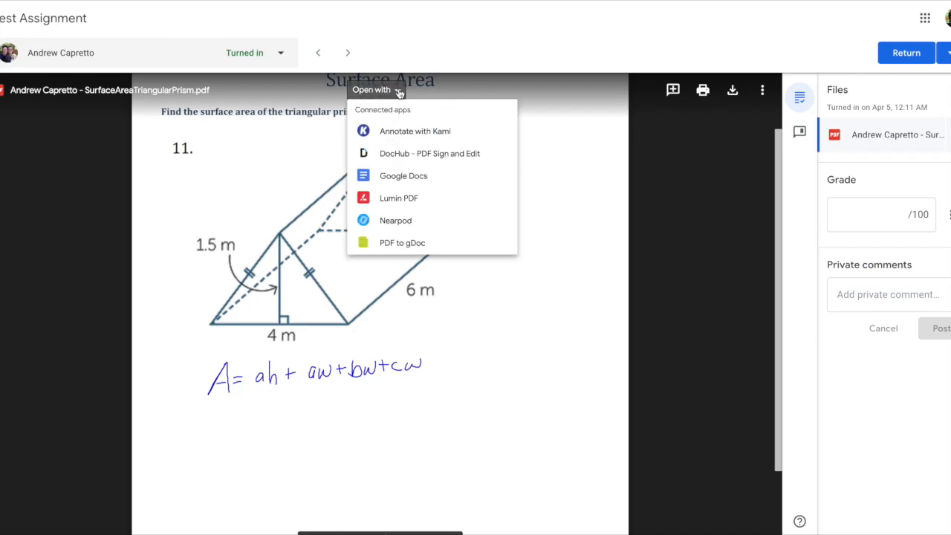
click(414, 130)
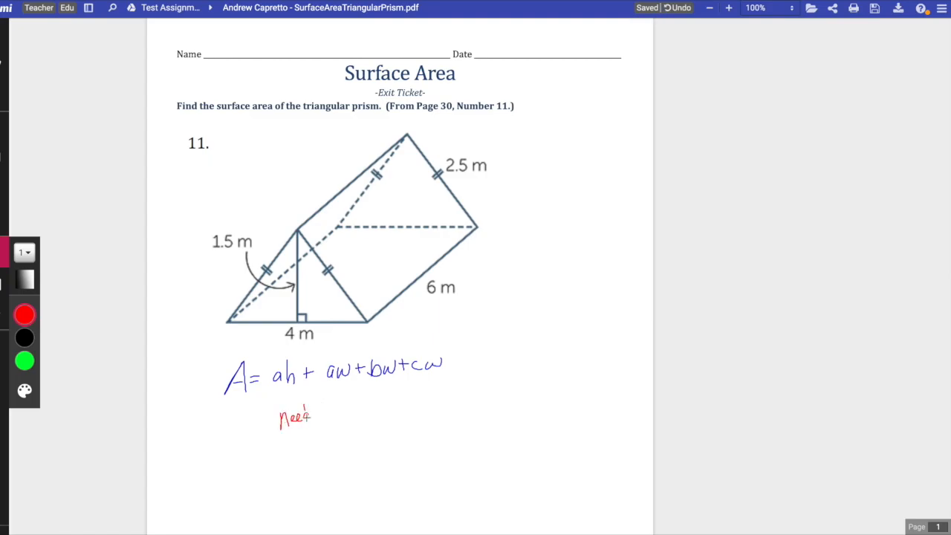
Write 'Need More' in red under the formula and Save Now to Drive.
text(More)
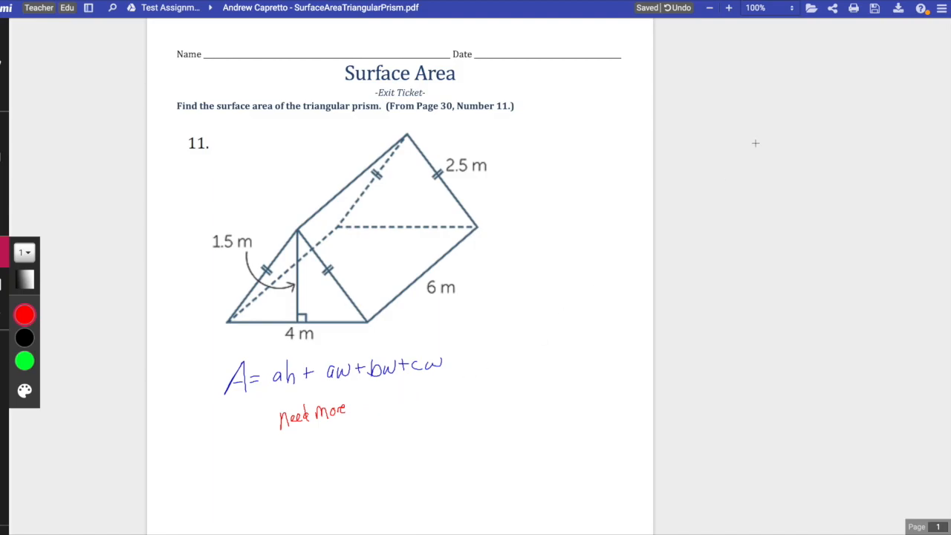
click(874, 8)
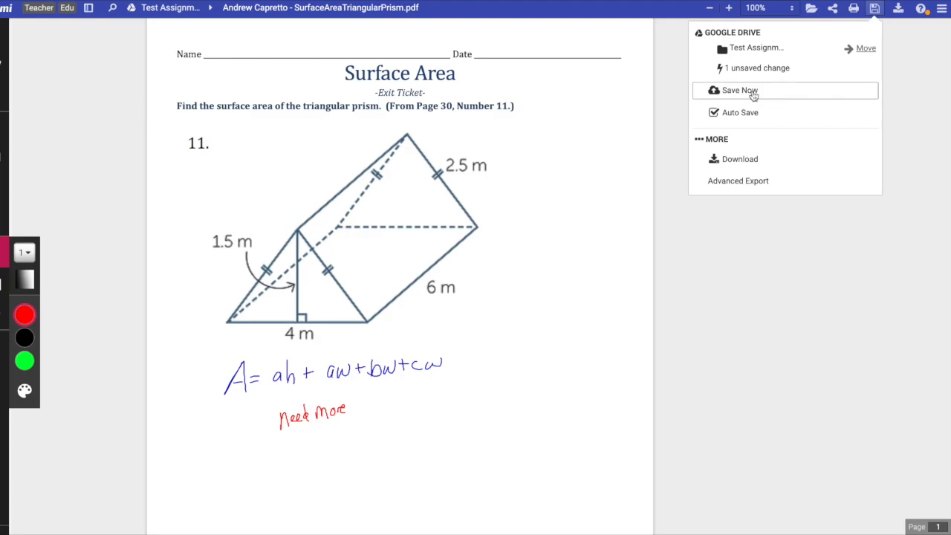
click(738, 90)
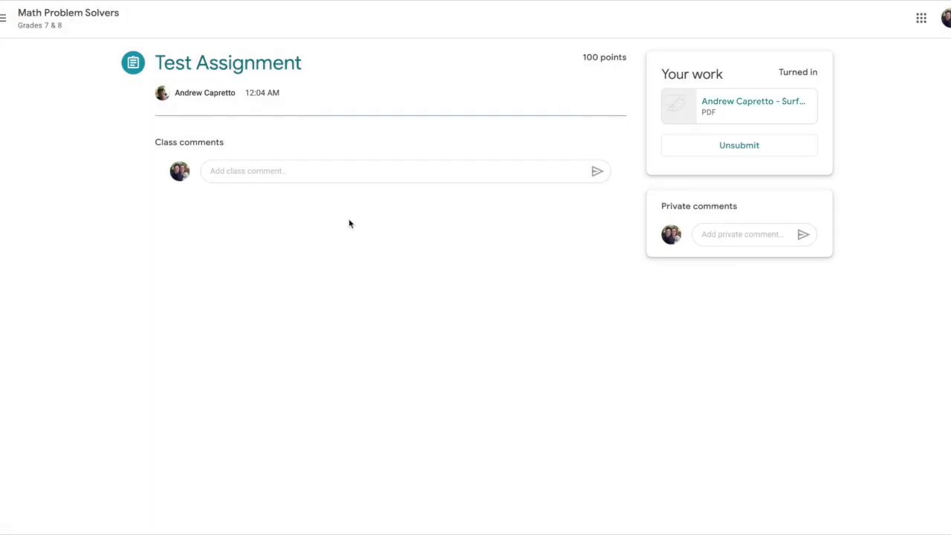
mouse_move(738, 144)
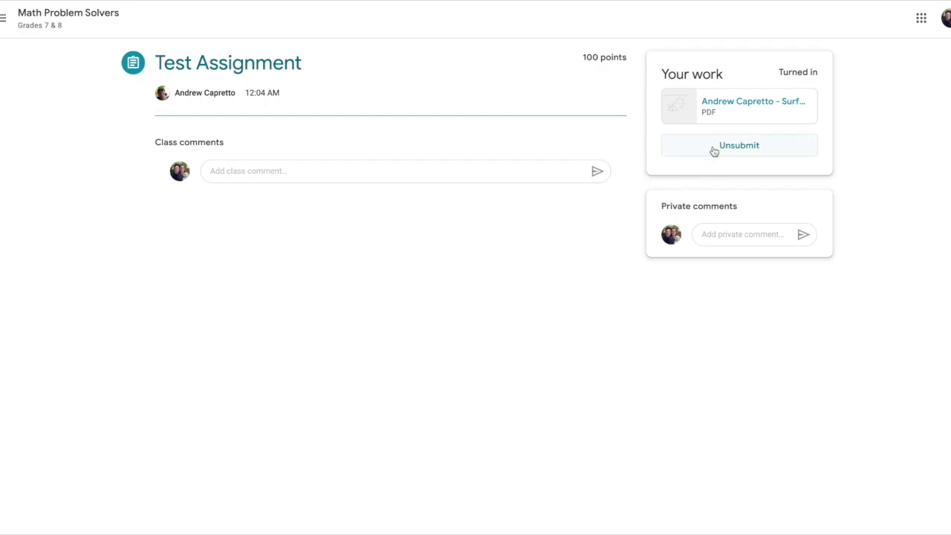
Unsubmit Test Assignment and confirm, returning it to Assigned status.
click(738, 145)
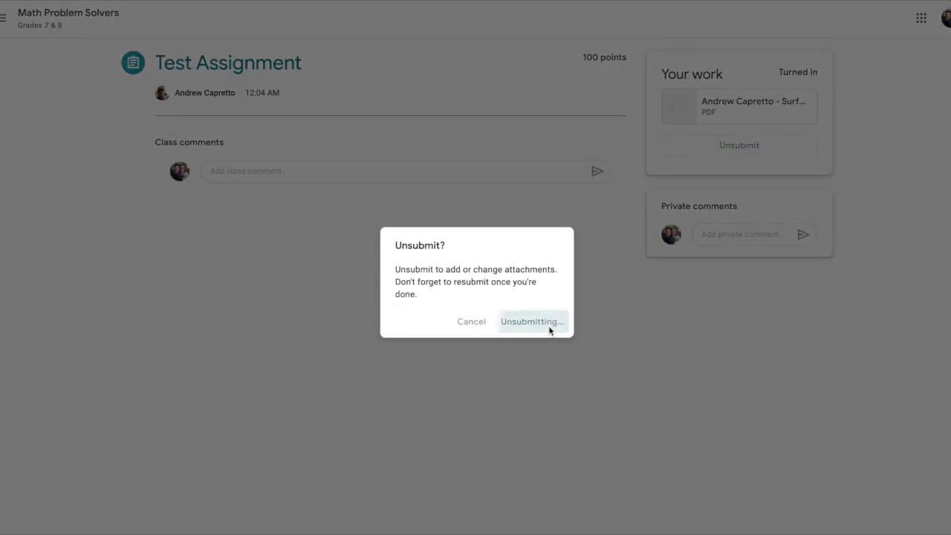
click(531, 321)
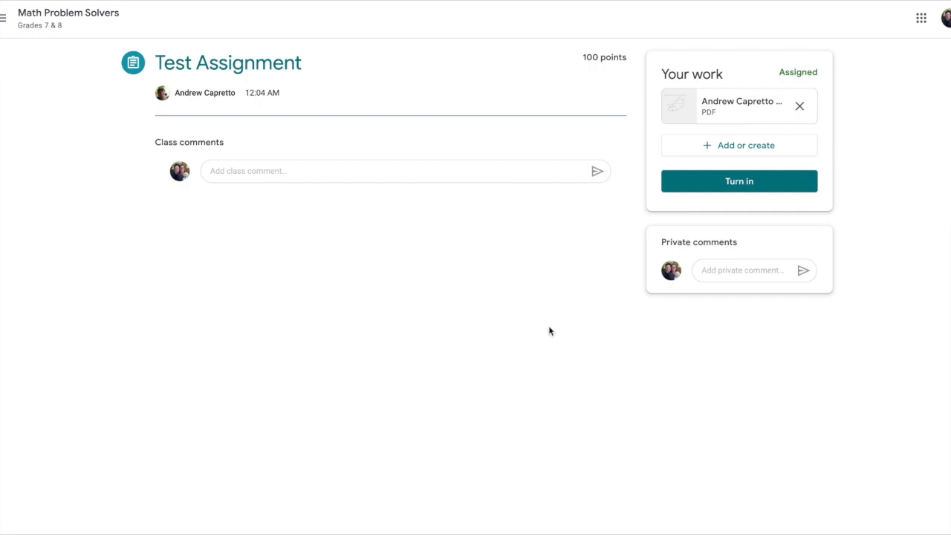
mouse_move(719, 144)
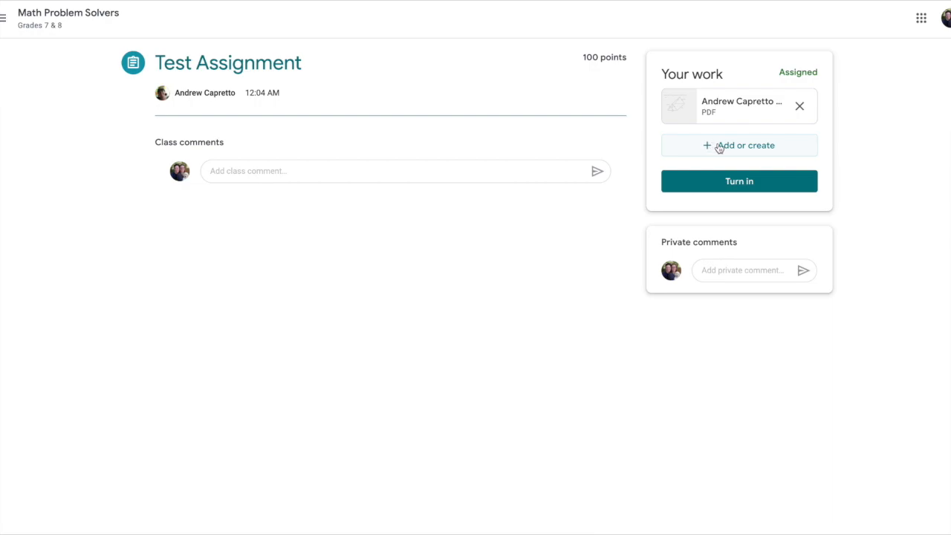
Upload SurfaceAreaTriangularPrism.pdf as an additional file attachment.
click(745, 144)
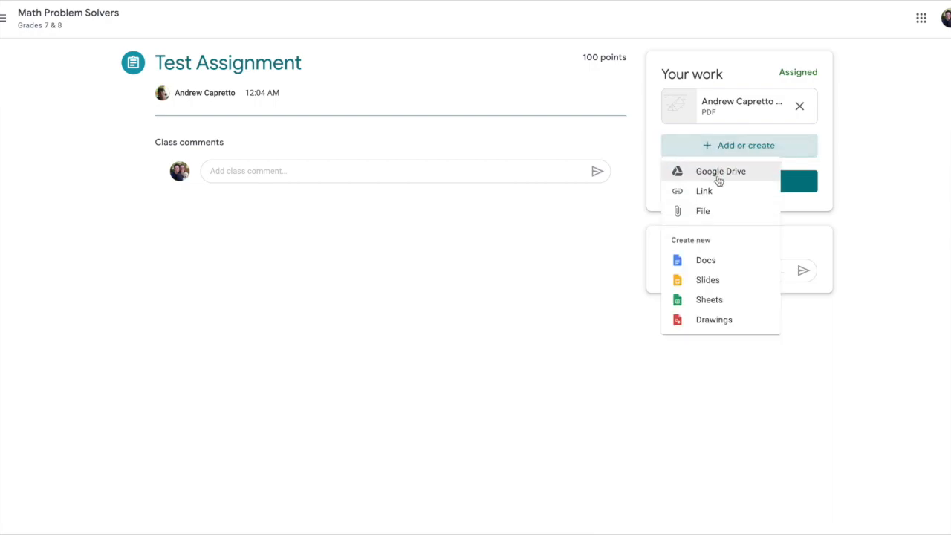
mouse_move(718, 214)
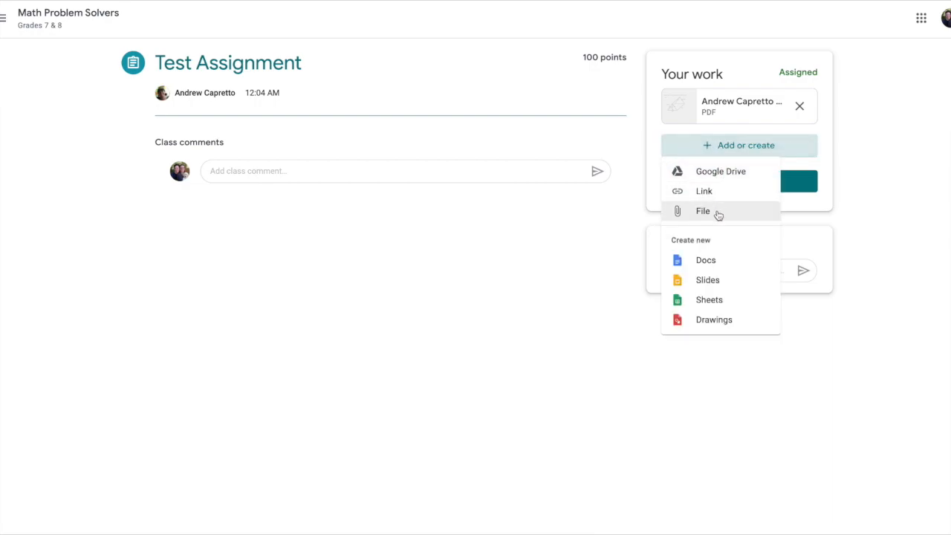
click(702, 211)
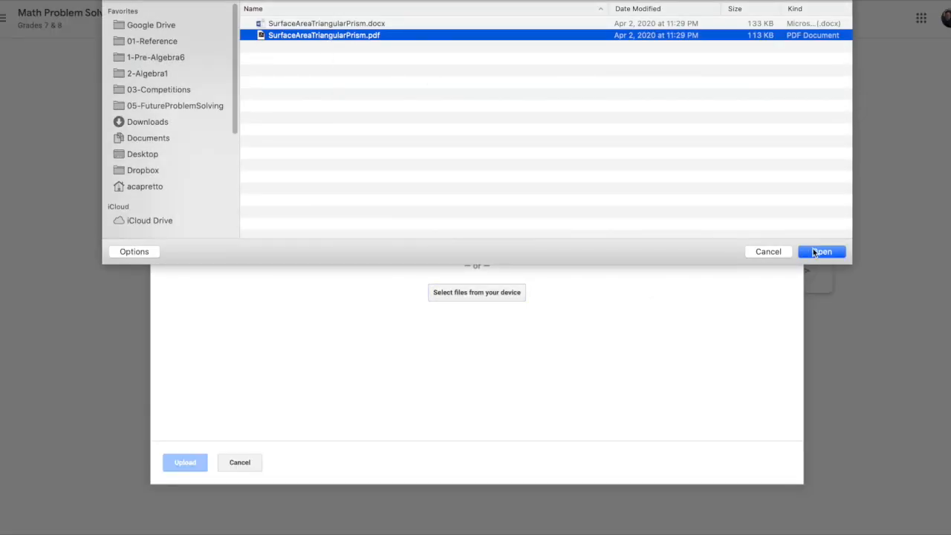
click(821, 252)
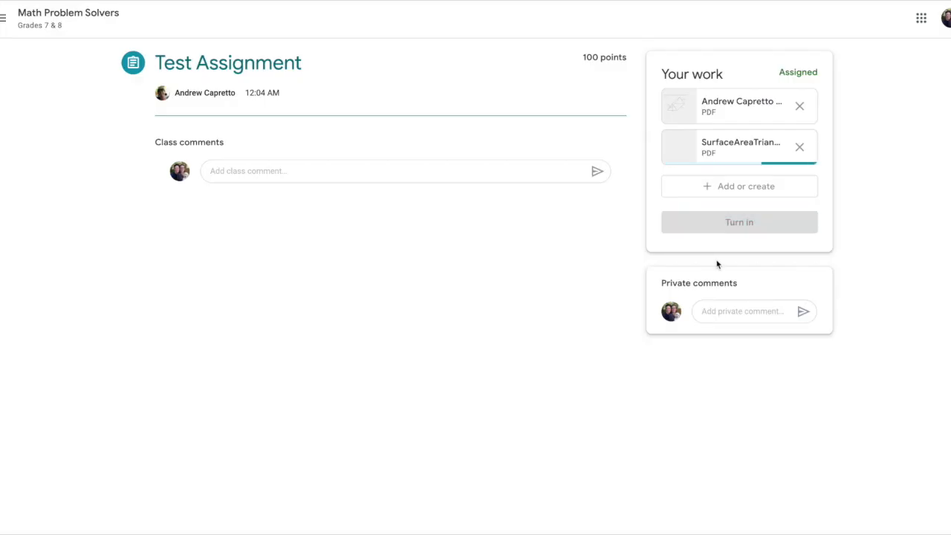
Turn in Test Assignment with both attachments and confirm.
click(738, 221)
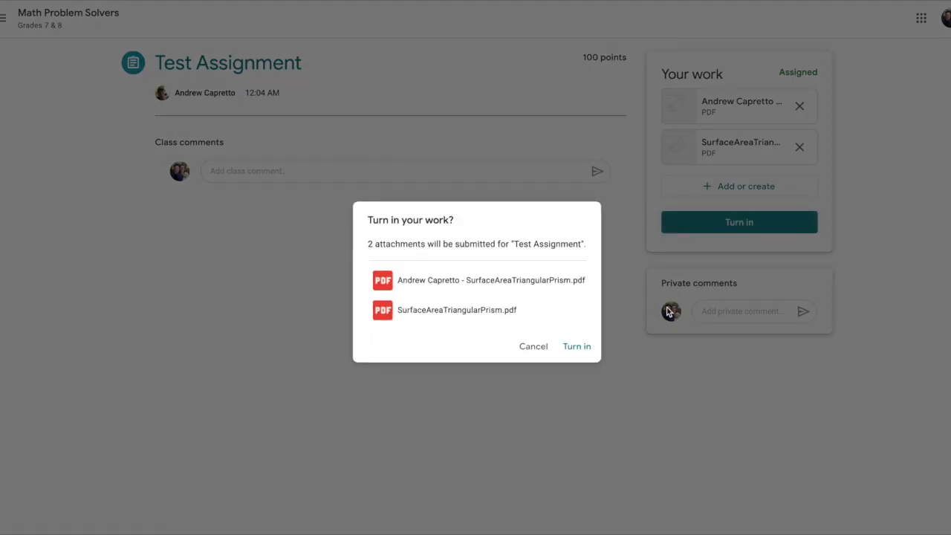
click(577, 345)
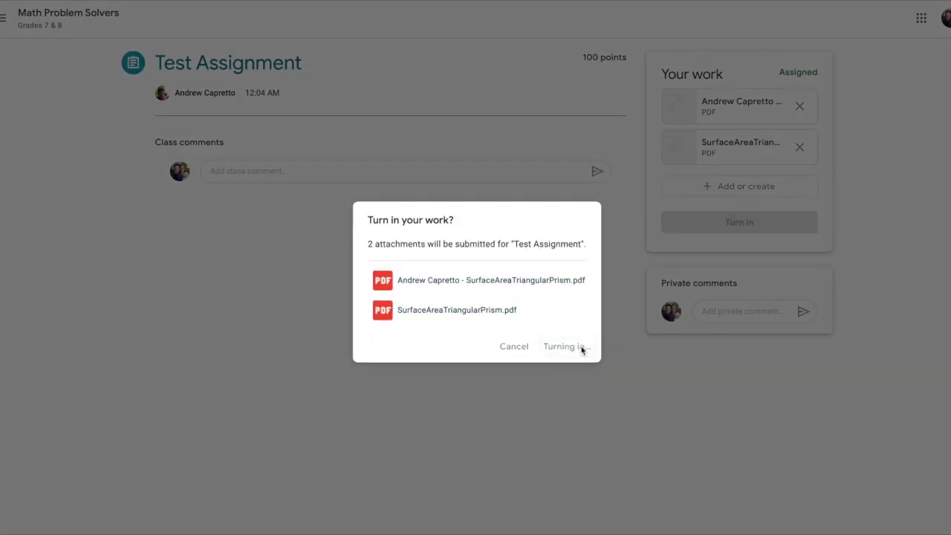
click(563, 346)
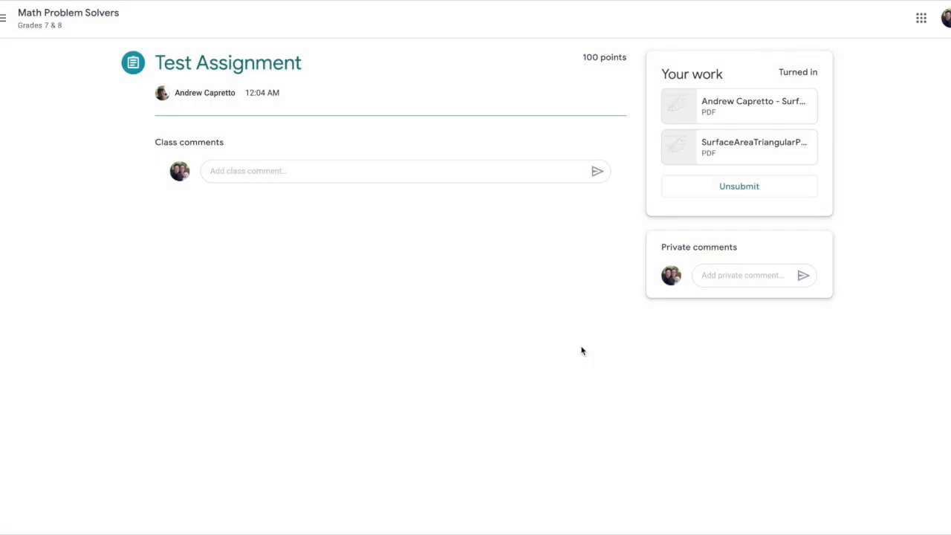